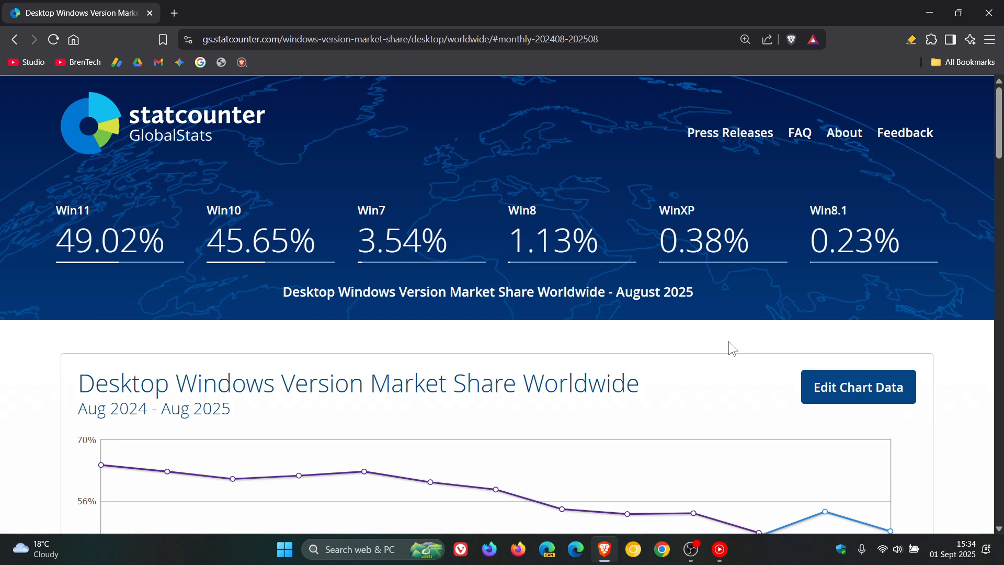
mouse_move(107, 153)
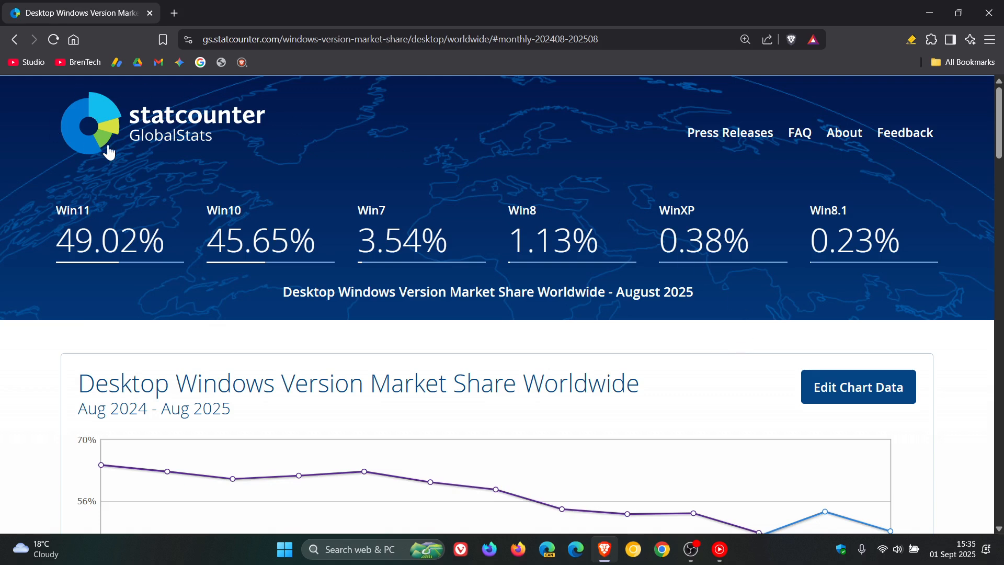
mouse_move(661, 258)
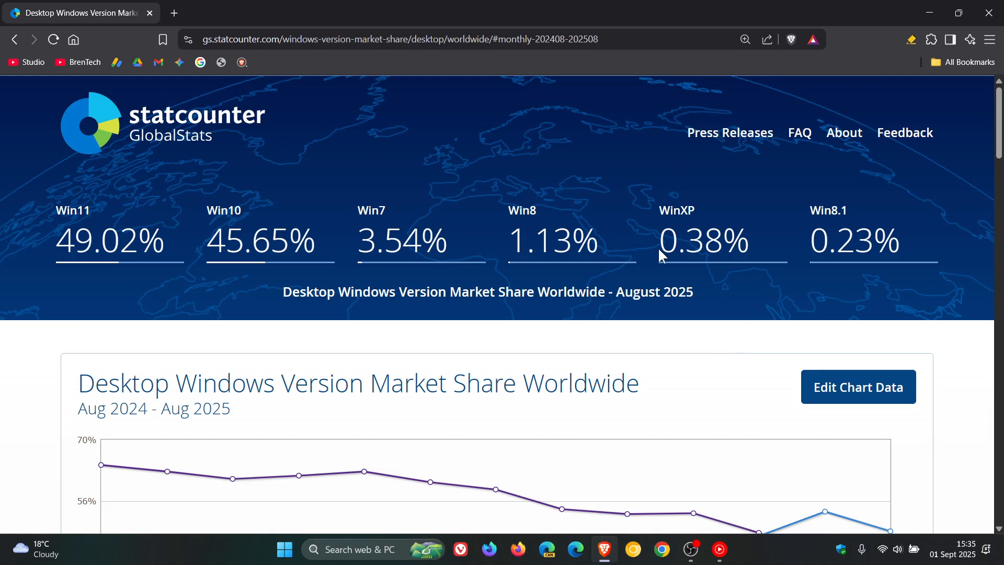
mouse_move(690, 372)
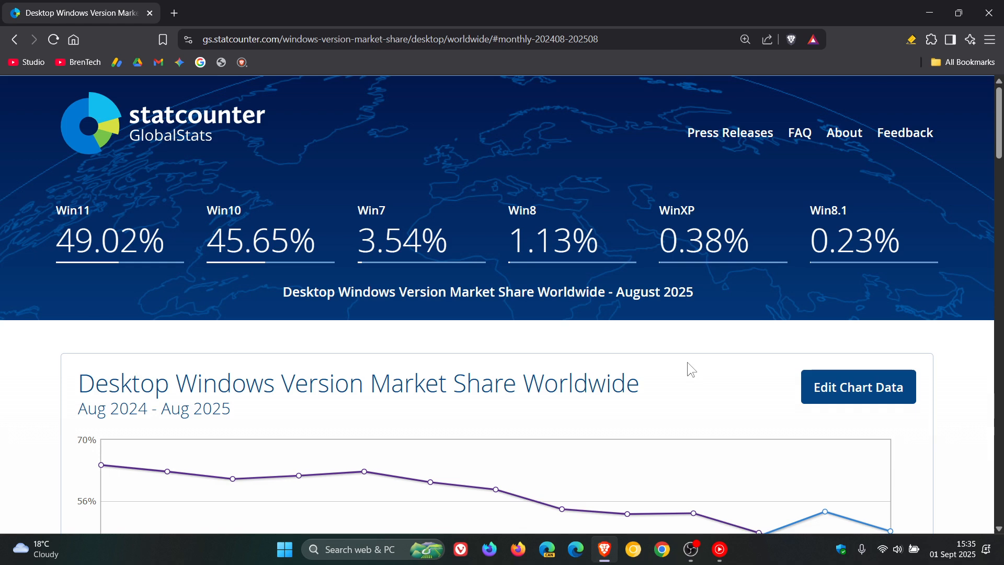
mouse_move(883, 301)
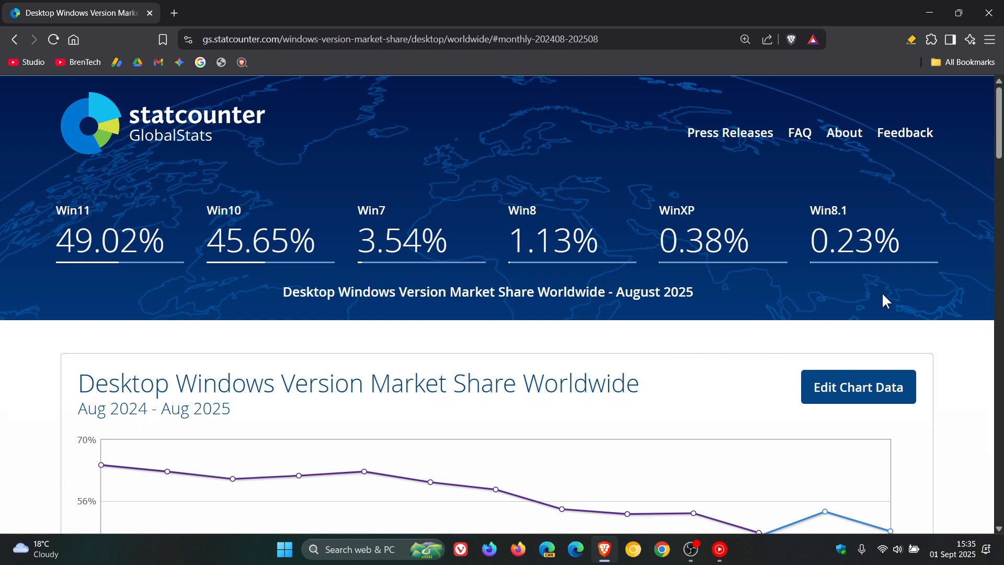
mouse_move(881, 301)
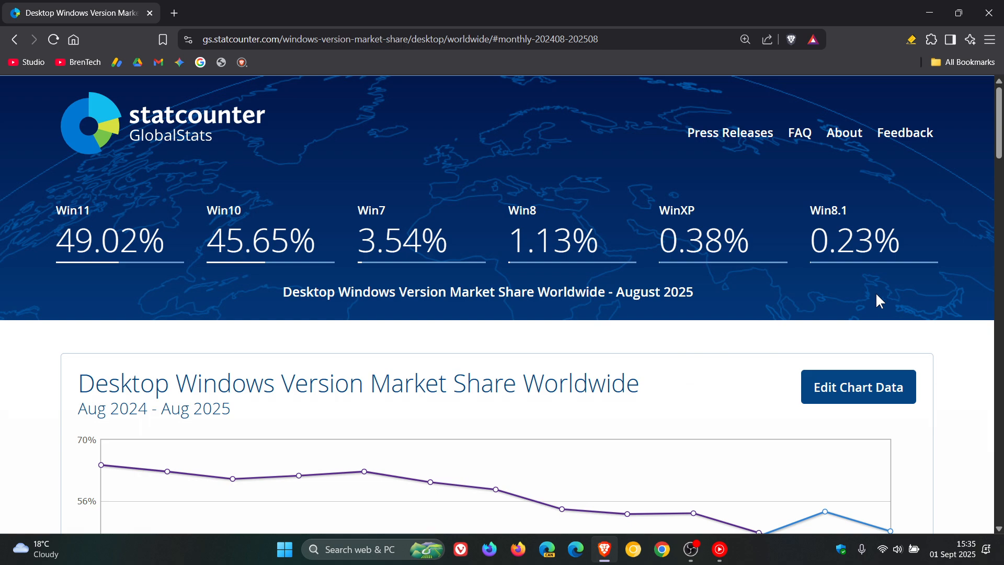
mouse_move(760, 297)
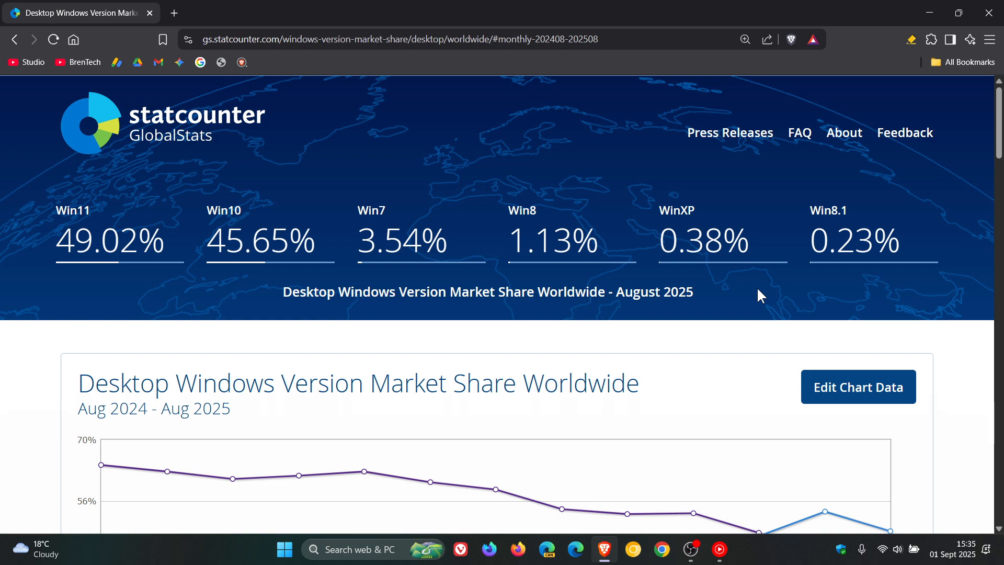
mouse_move(550, 340)
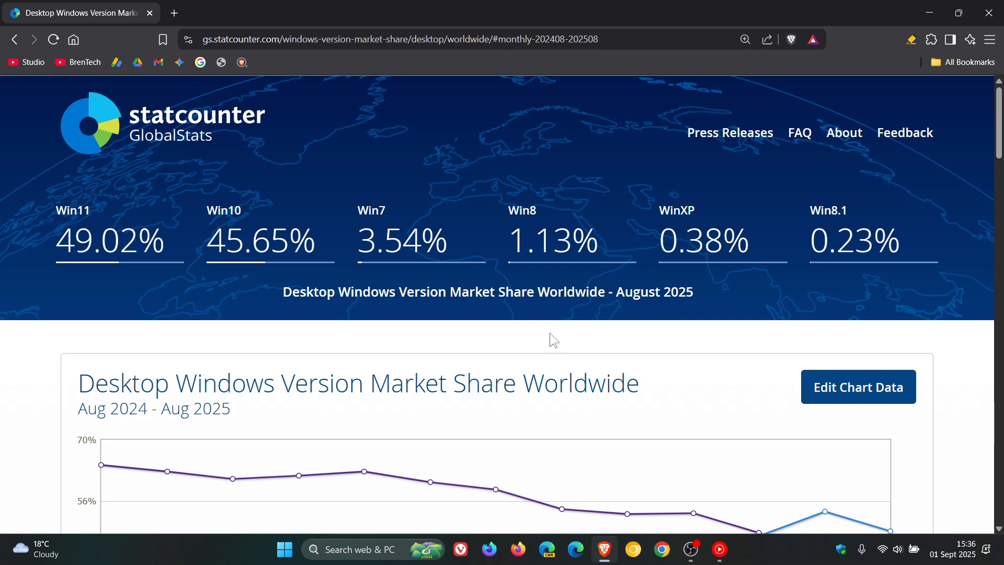
mouse_move(500, 281)
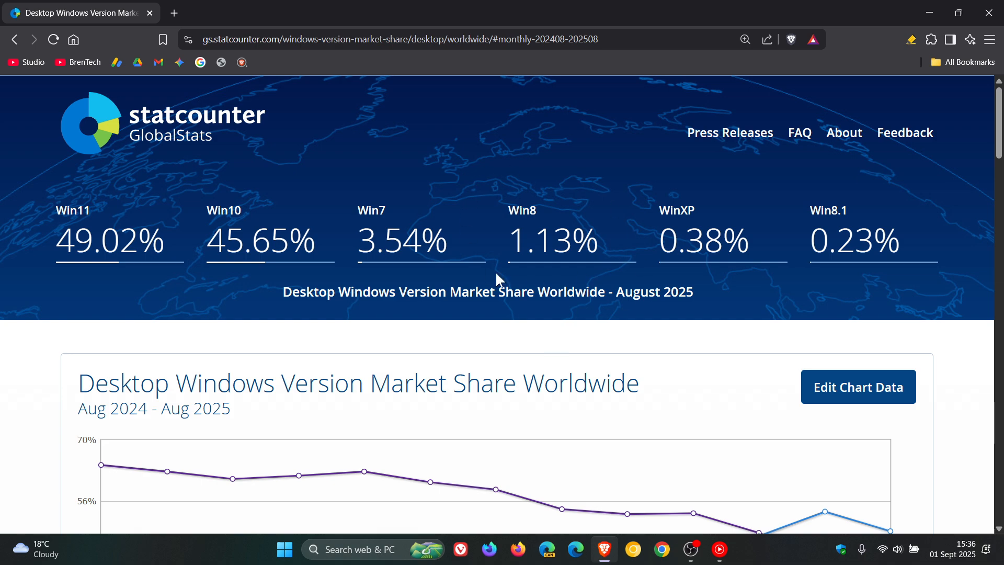
mouse_move(441, 272)
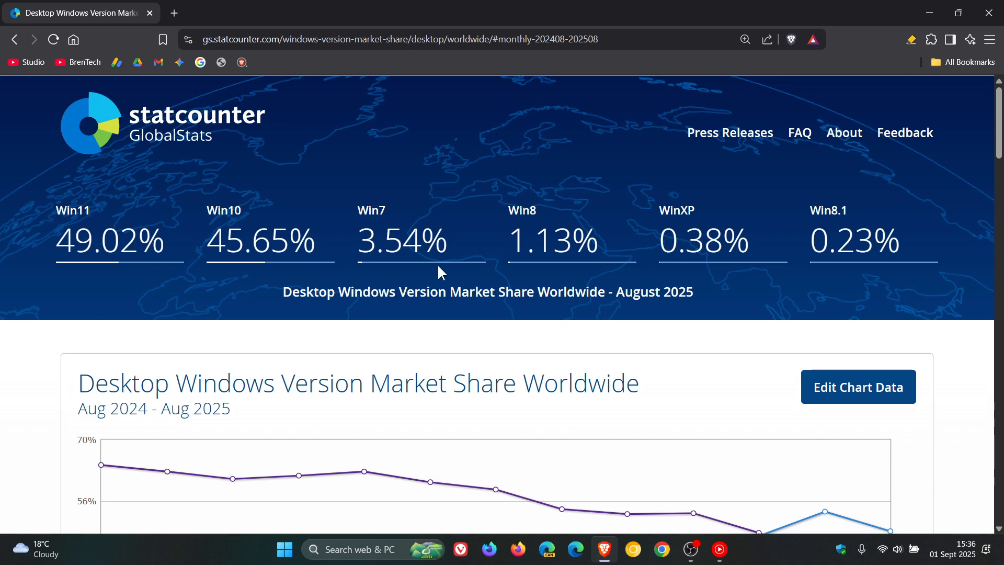
mouse_move(443, 273)
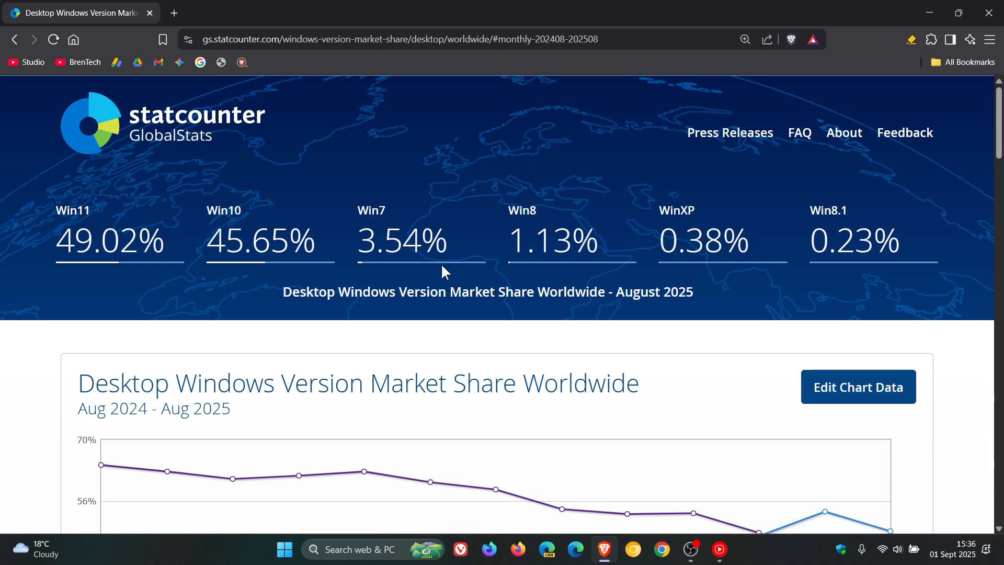
mouse_move(285, 281)
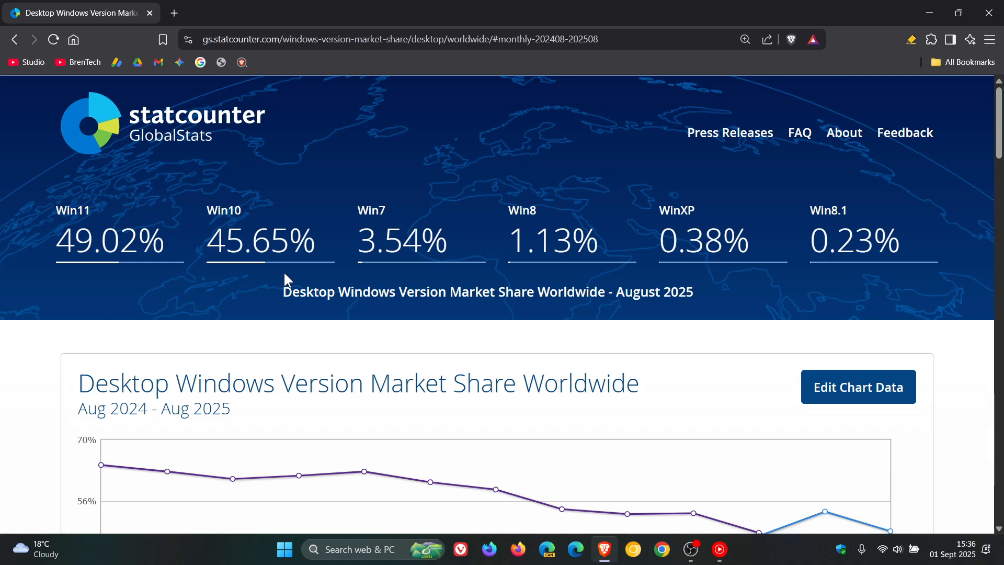
mouse_move(100, 283)
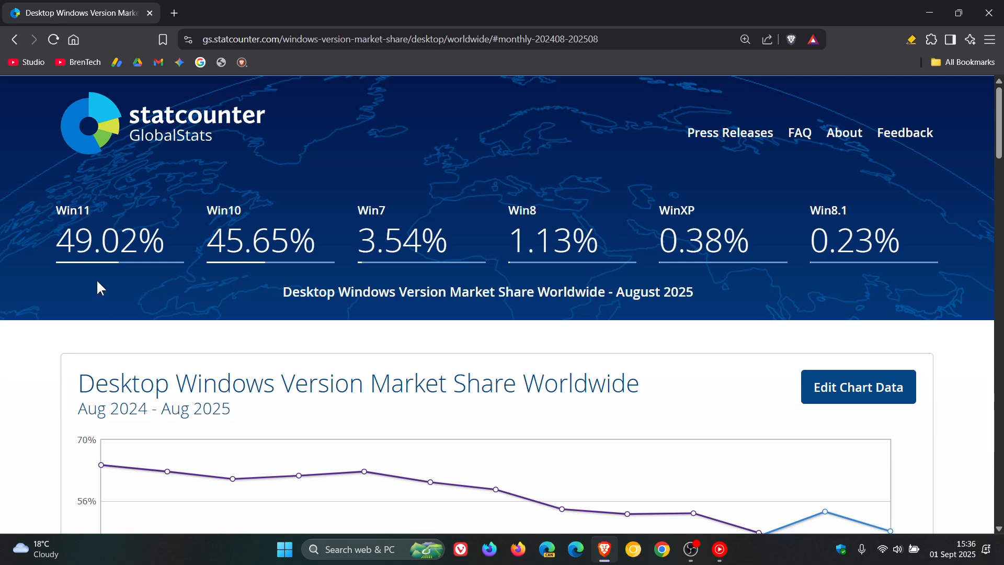
mouse_move(106, 282)
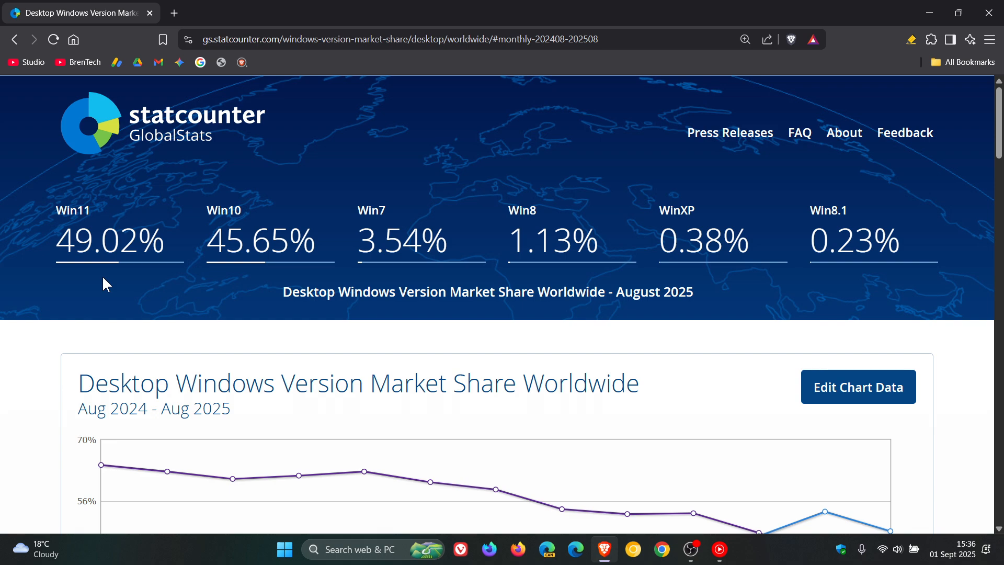
mouse_move(111, 294)
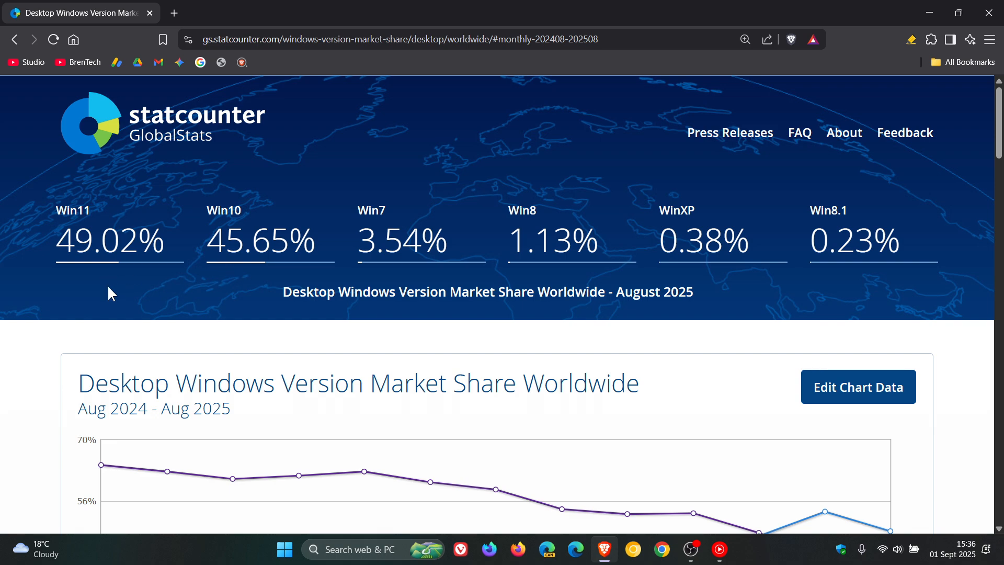
mouse_move(174, 297)
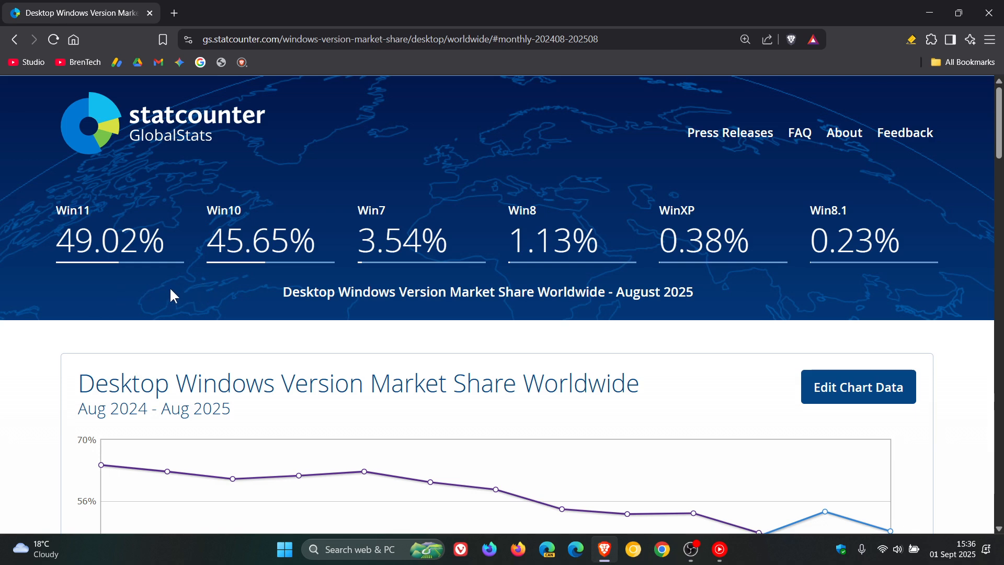
mouse_move(209, 289)
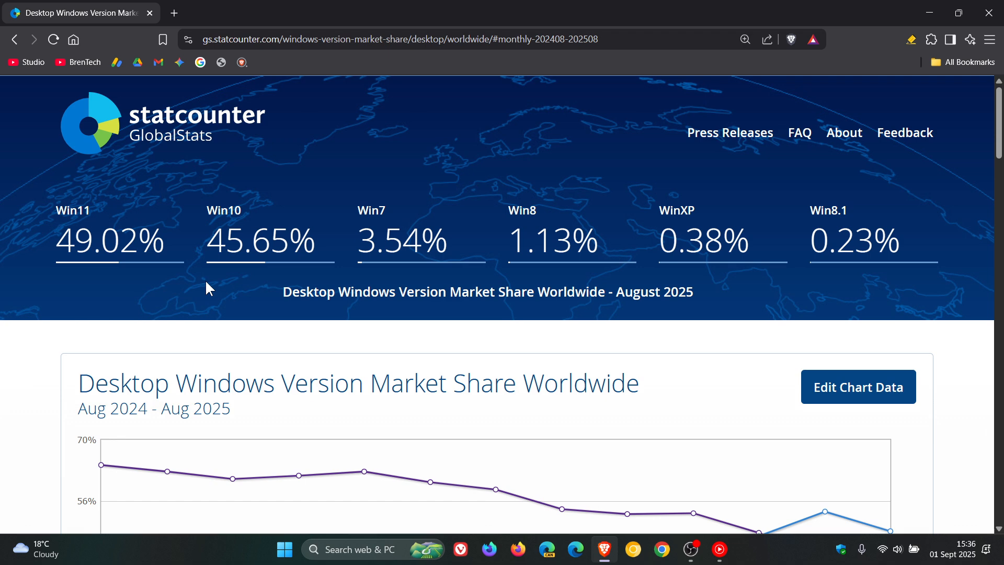
mouse_move(216, 291)
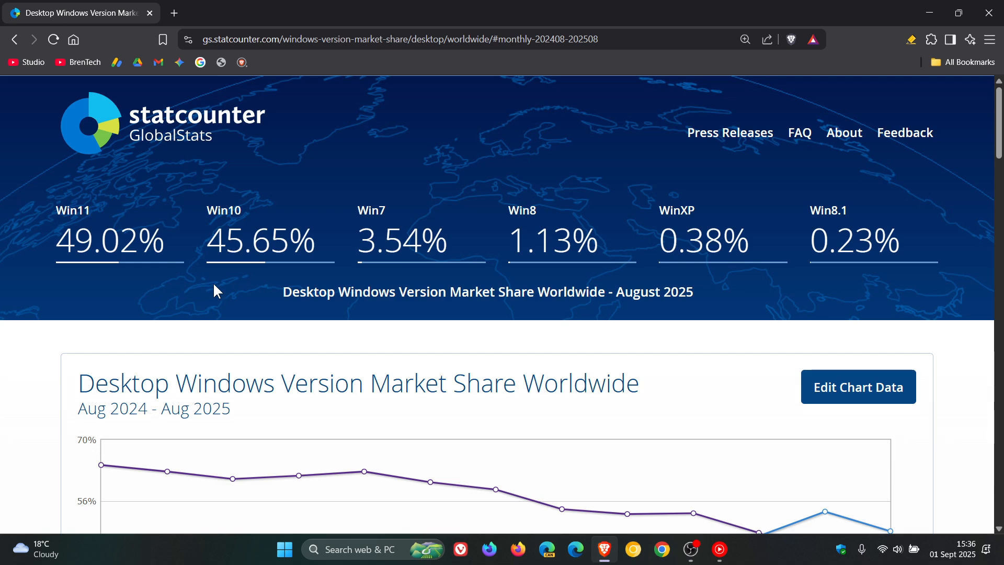
mouse_move(98, 297)
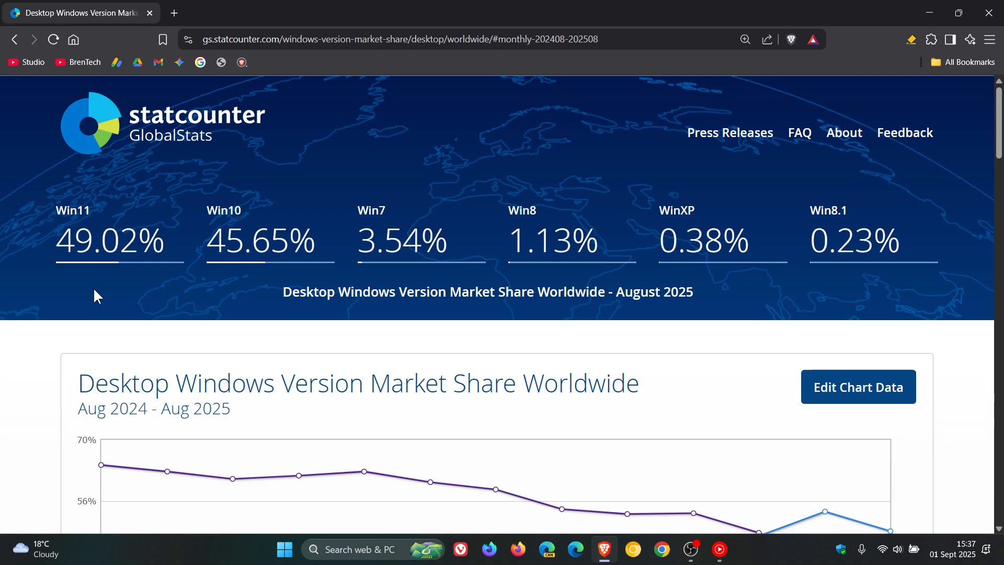
mouse_move(364, 280)
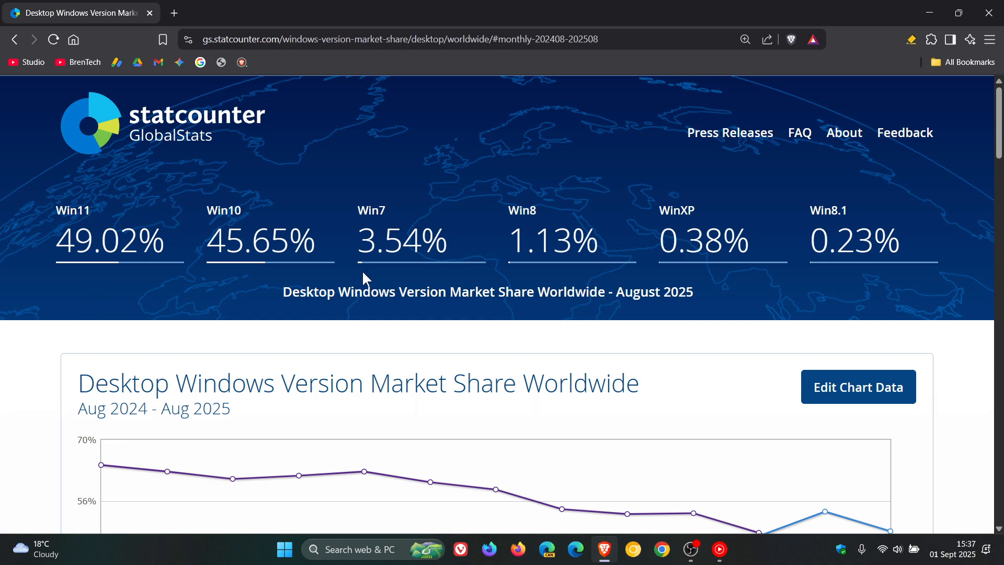
mouse_move(451, 292)
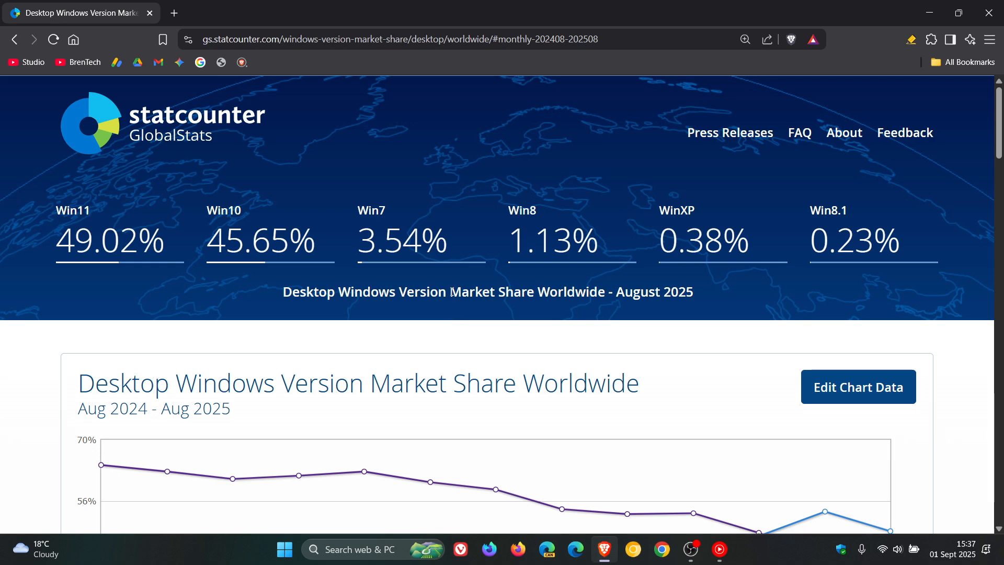
mouse_move(436, 287)
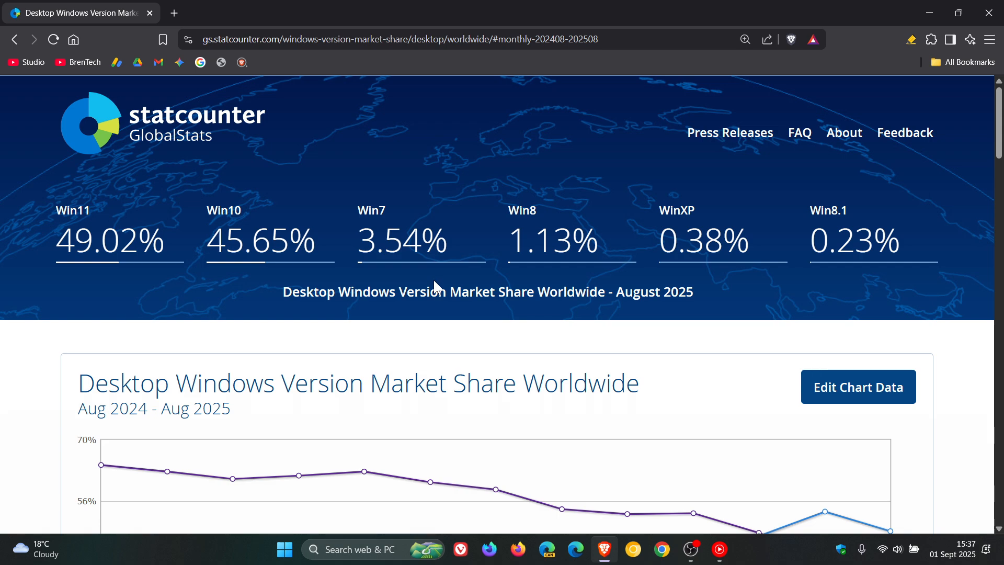
mouse_move(131, 308)
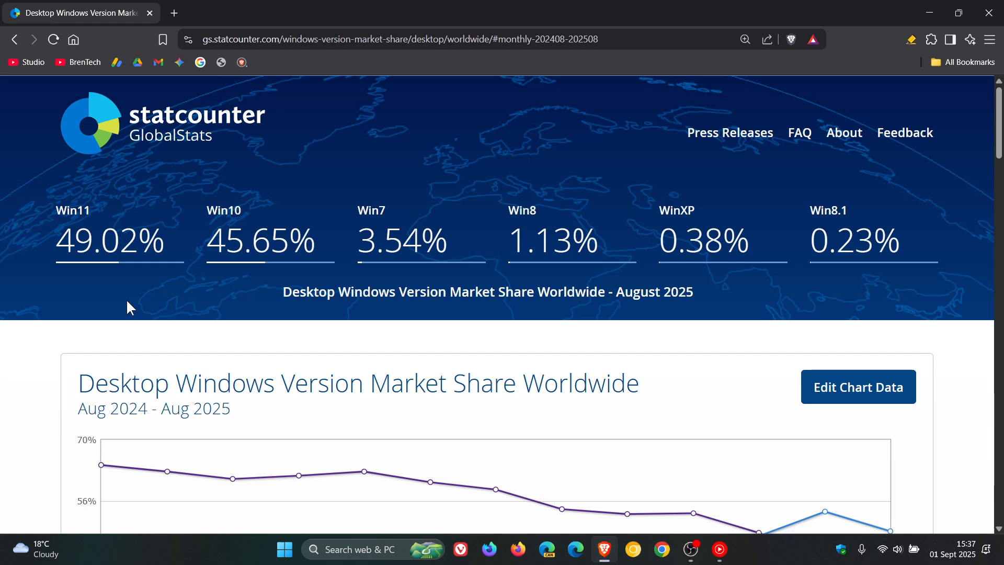
mouse_move(278, 277)
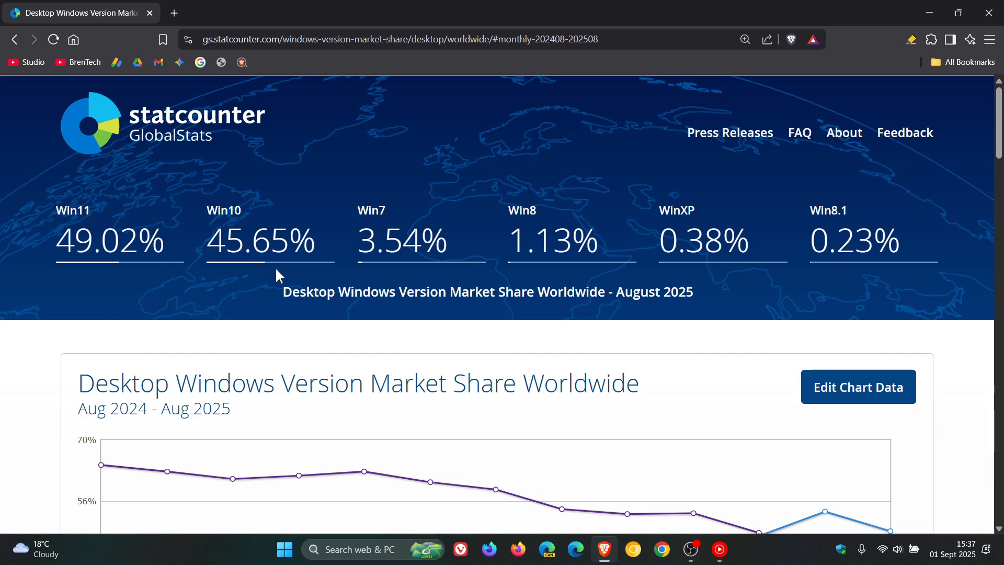
mouse_move(434, 273)
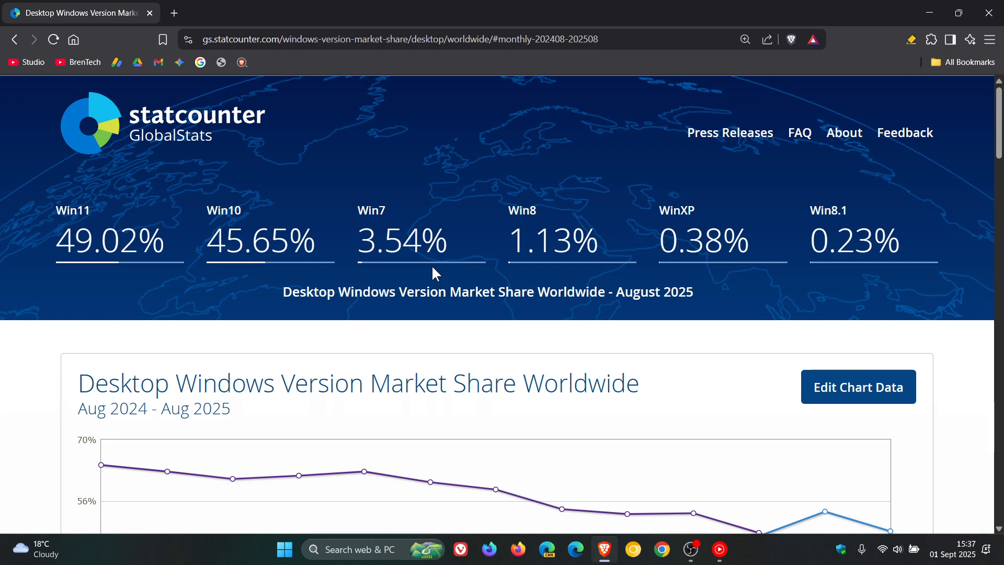
mouse_move(259, 296)
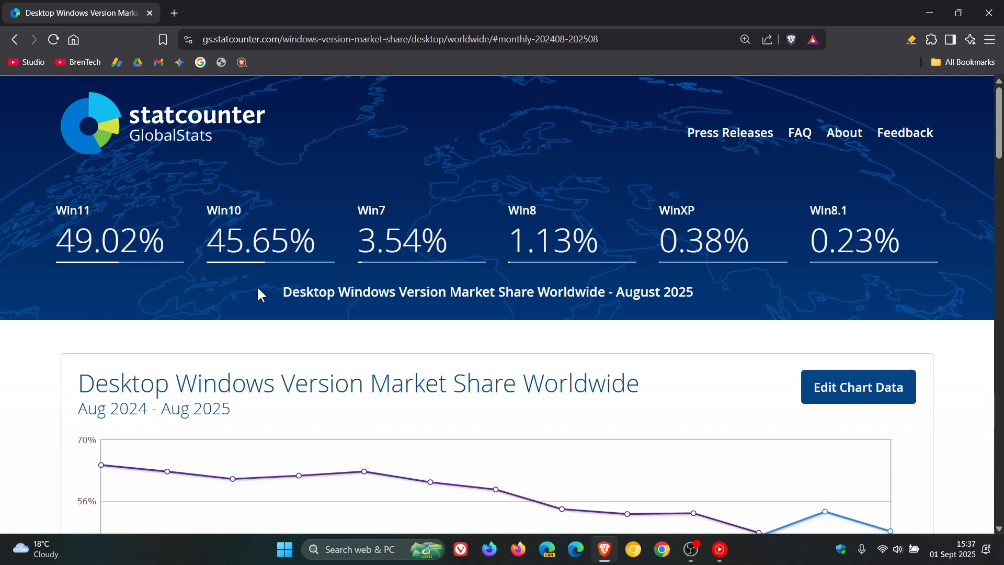
mouse_move(205, 207)
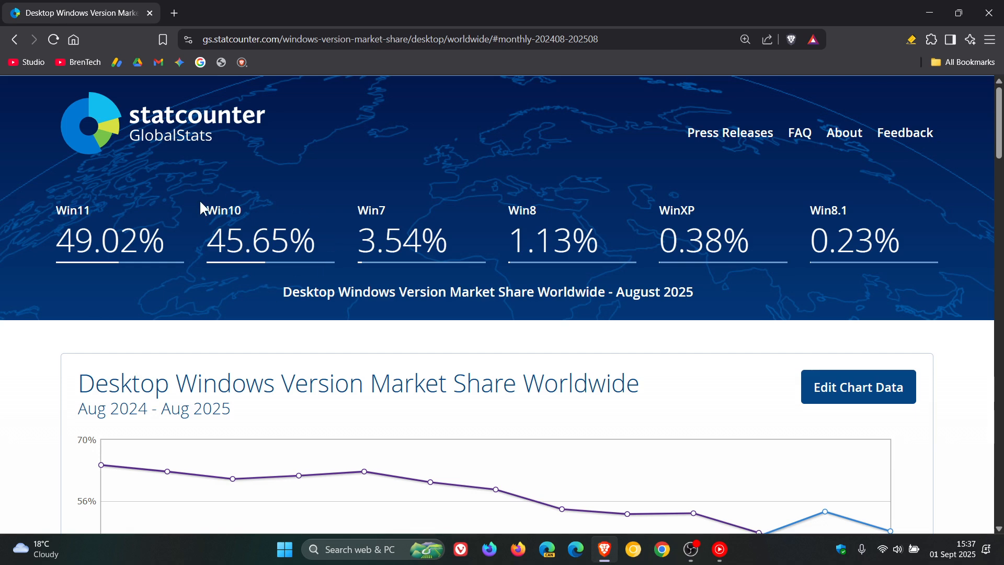
mouse_move(262, 307)
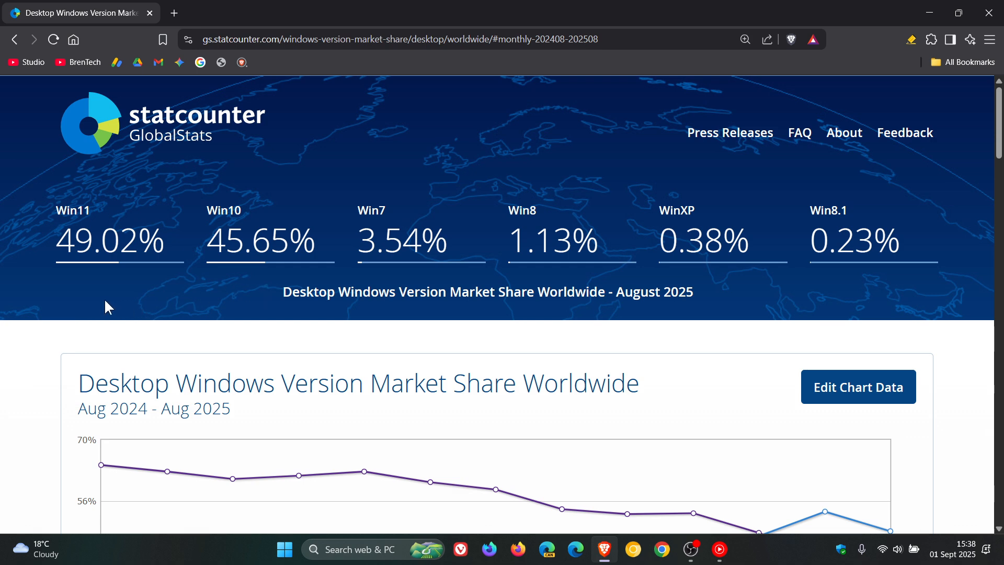
mouse_move(101, 300)
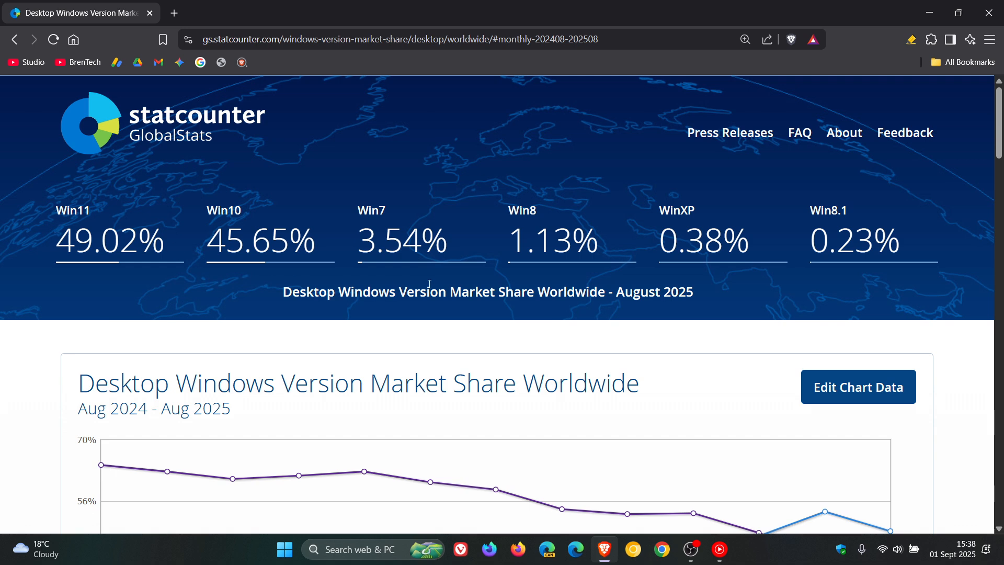
mouse_move(368, 279)
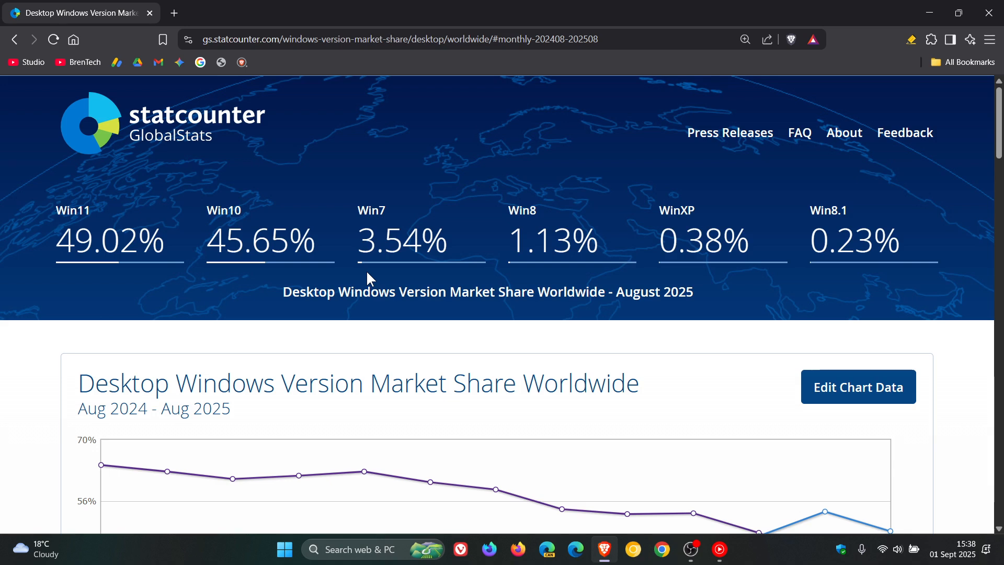
mouse_move(119, 299)
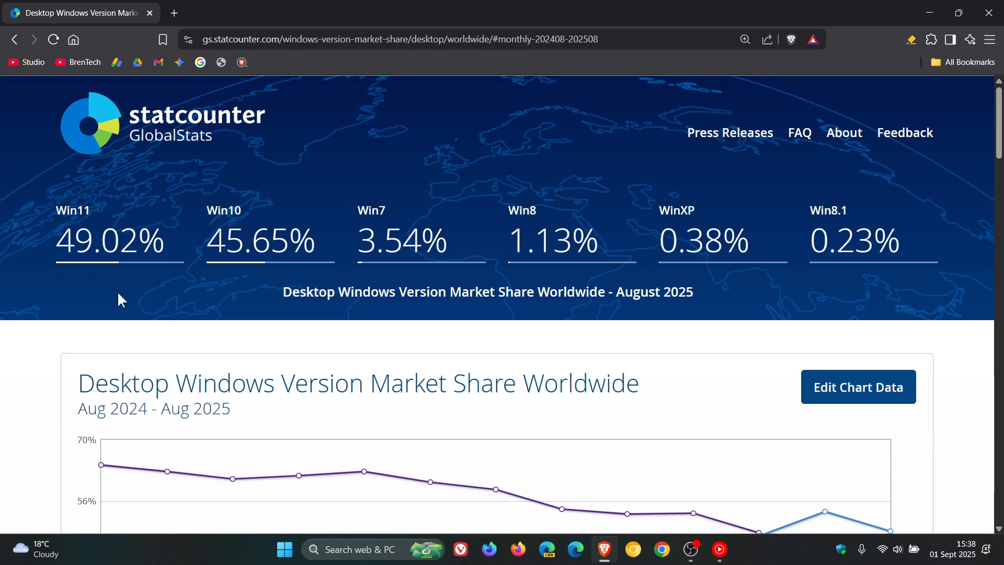
mouse_move(232, 287)
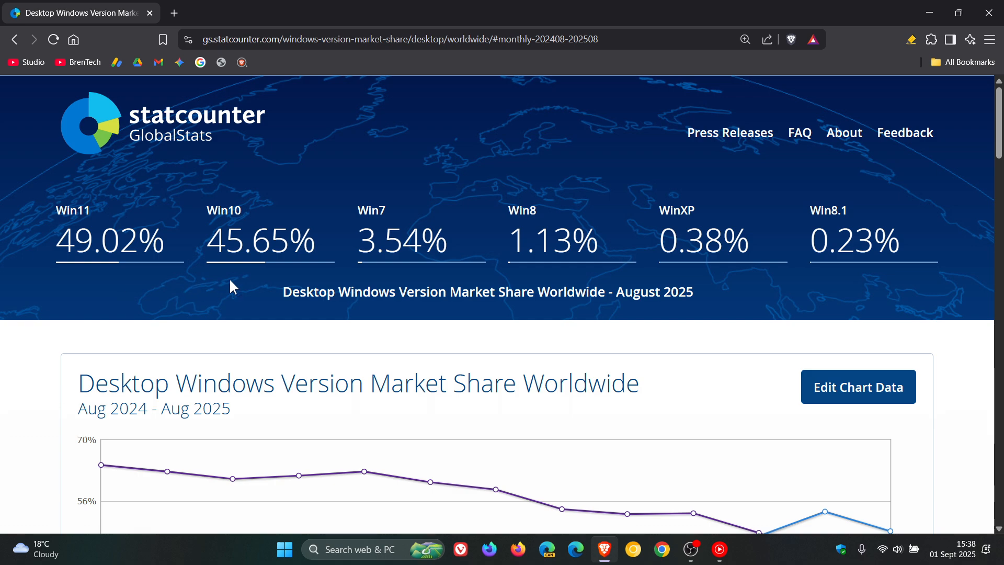
mouse_move(140, 293)
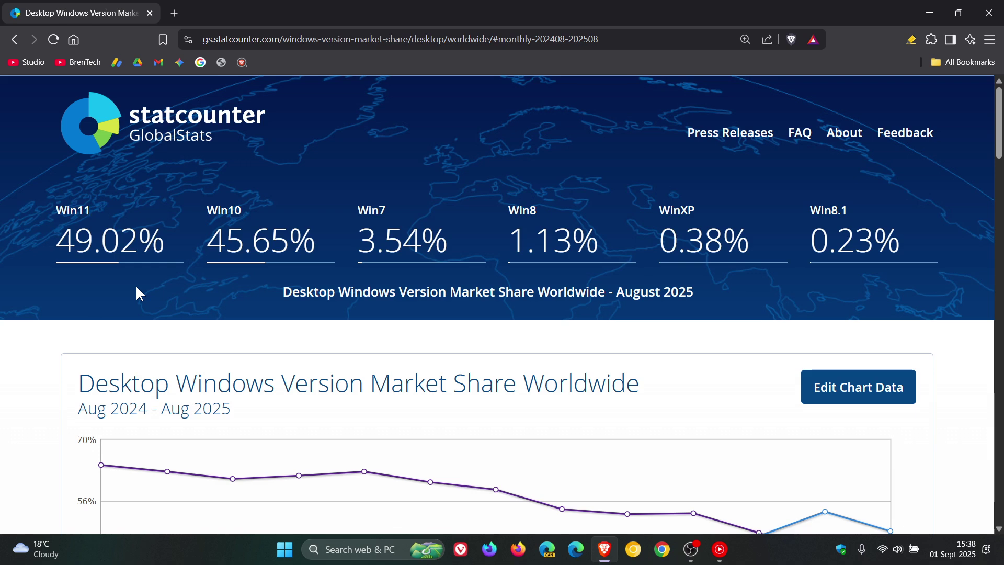
mouse_move(147, 284)
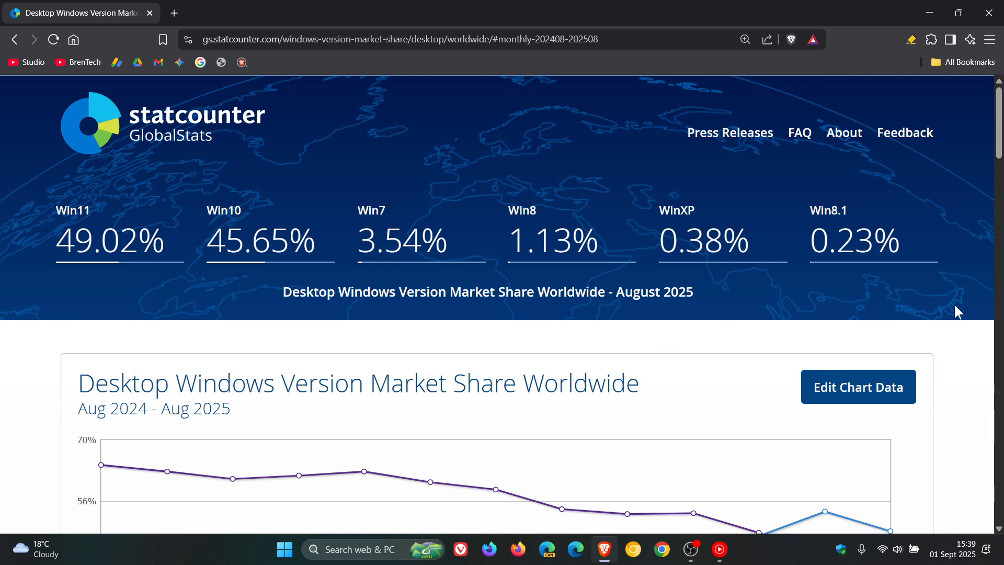
scroll("down", 3)
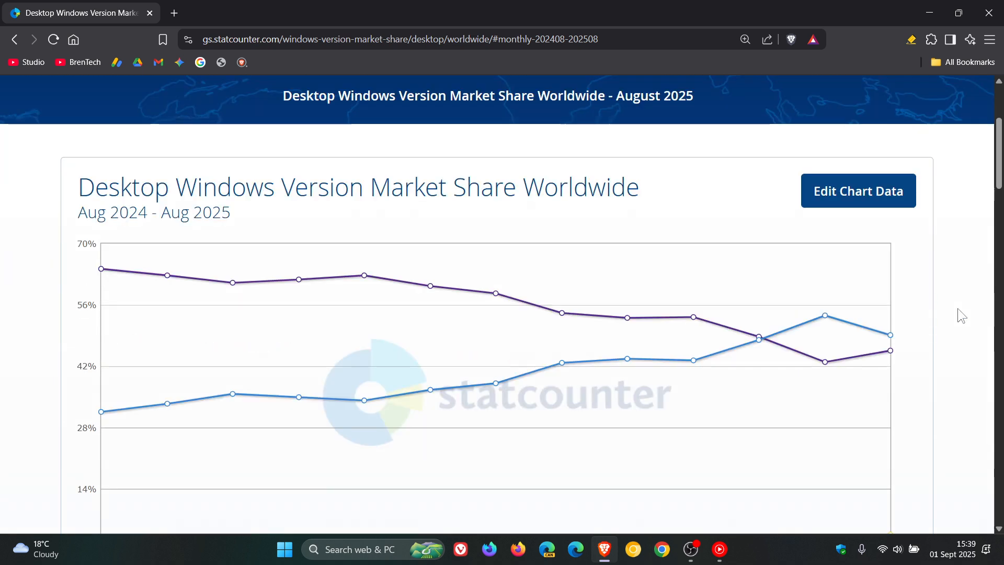
mouse_move(954, 329)
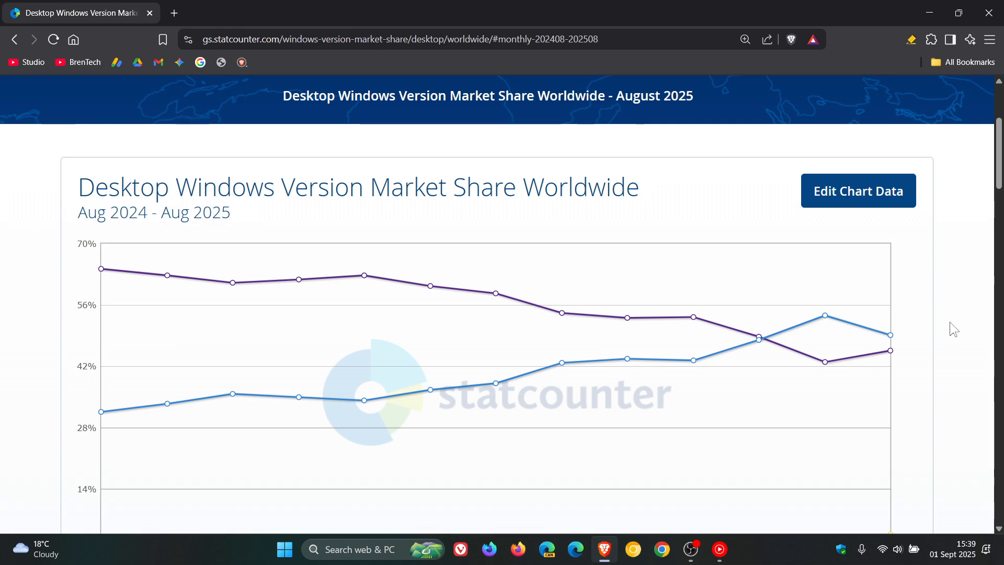
mouse_move(692, 359)
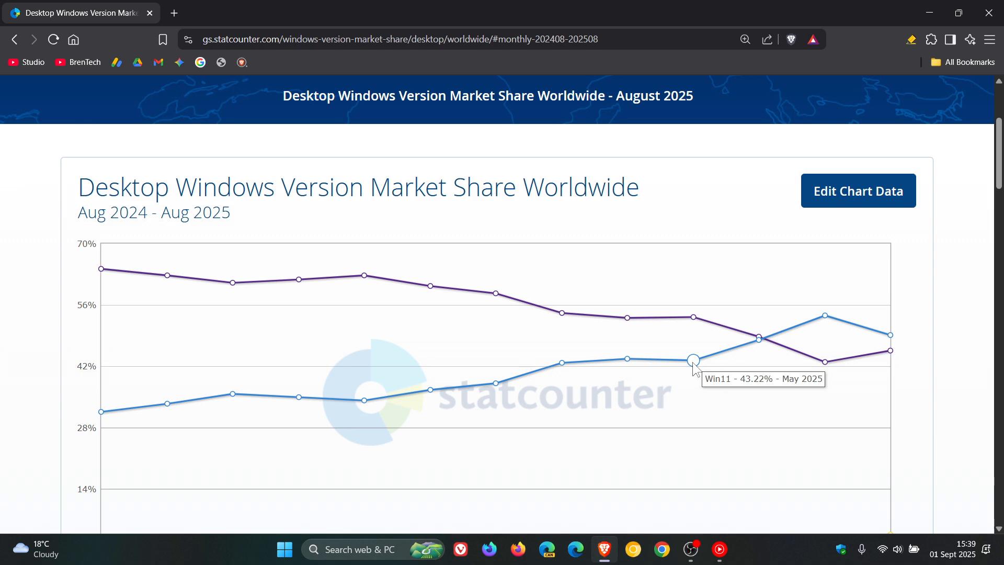
mouse_move(759, 341)
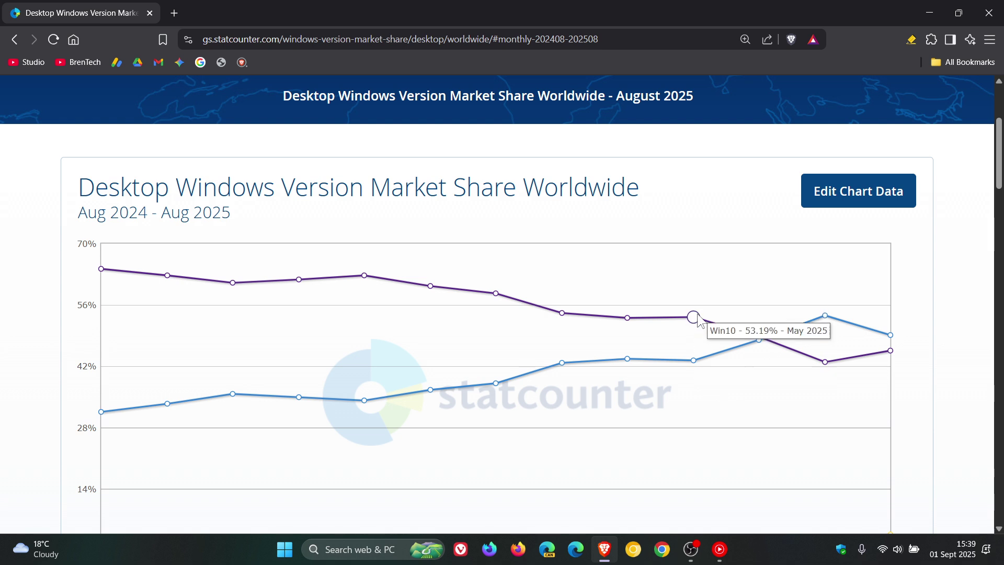
mouse_move(794, 351)
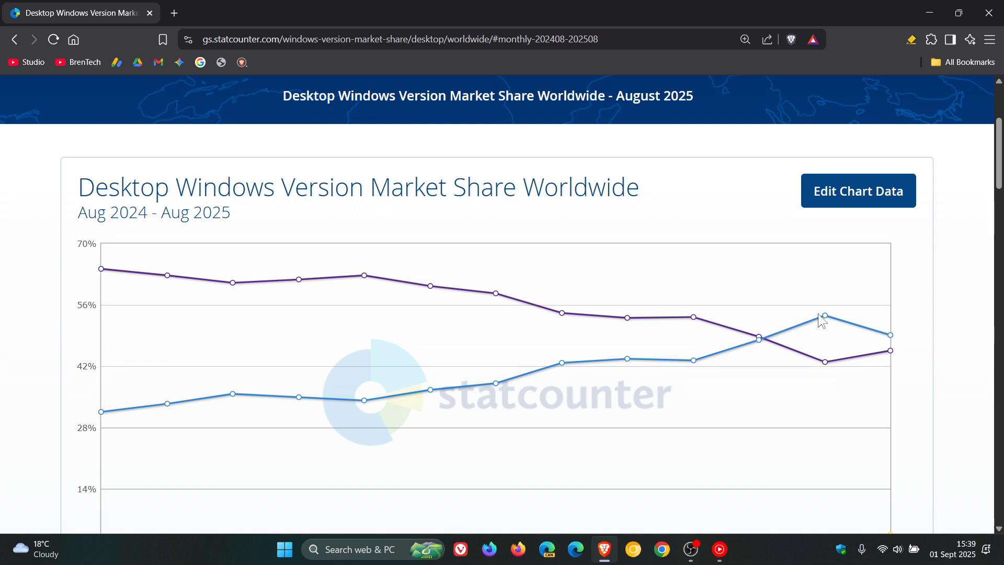
mouse_move(824, 361)
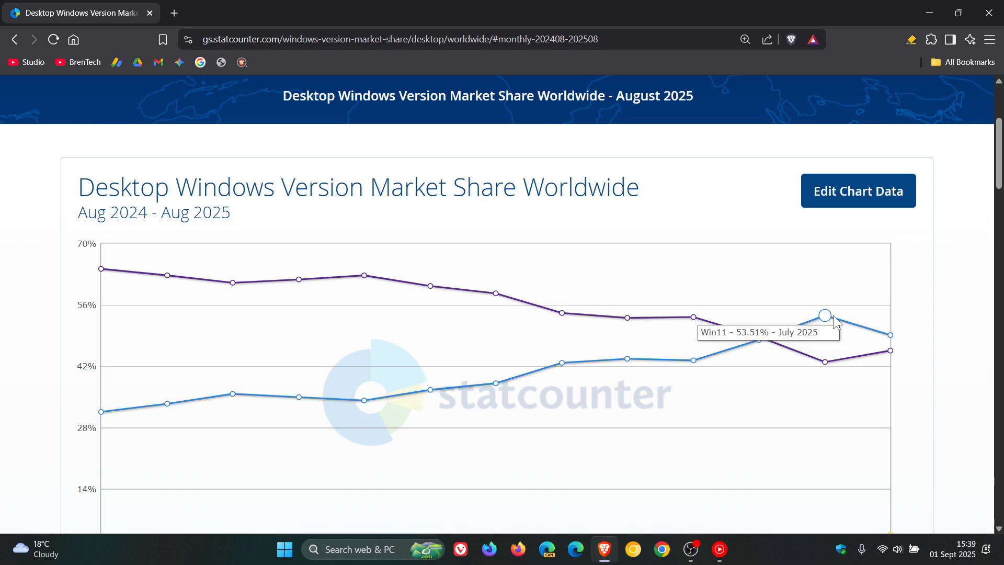
mouse_move(890, 335)
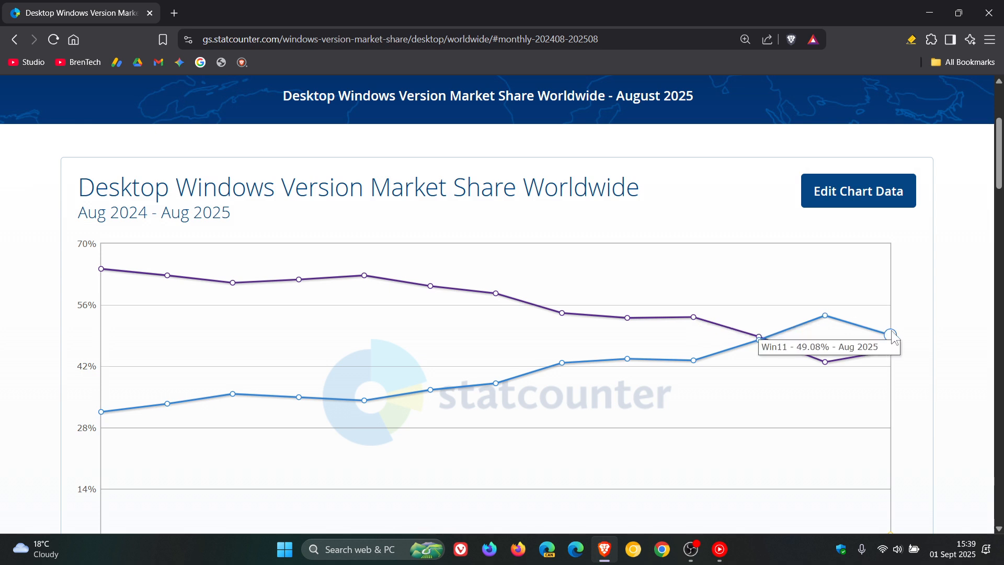
mouse_move(827, 364)
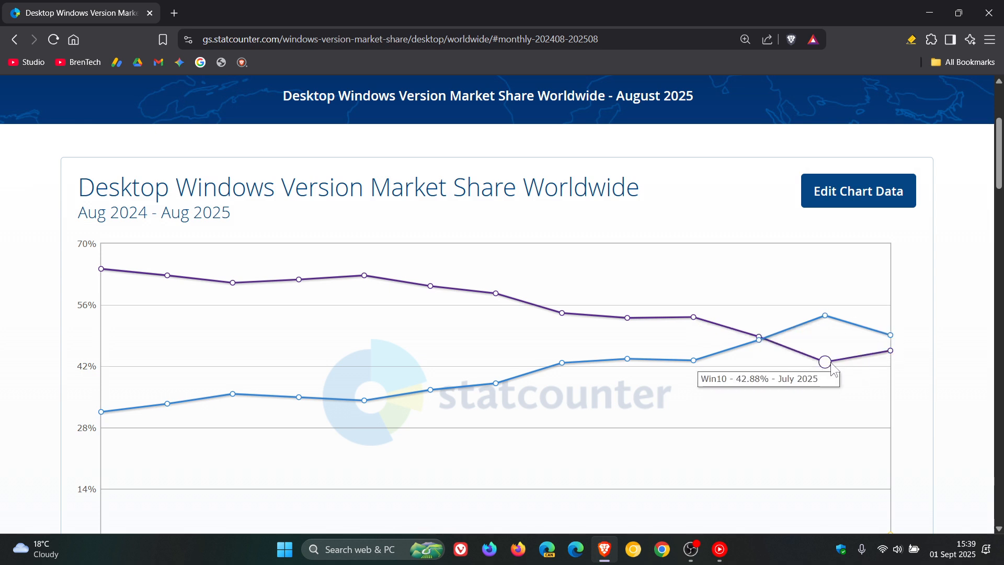
mouse_move(891, 348)
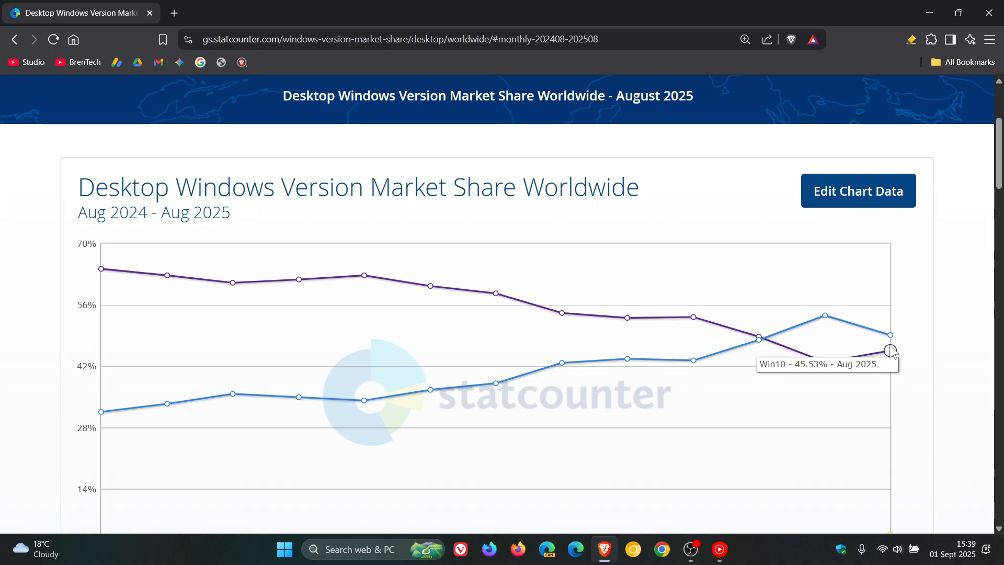
mouse_move(932, 323)
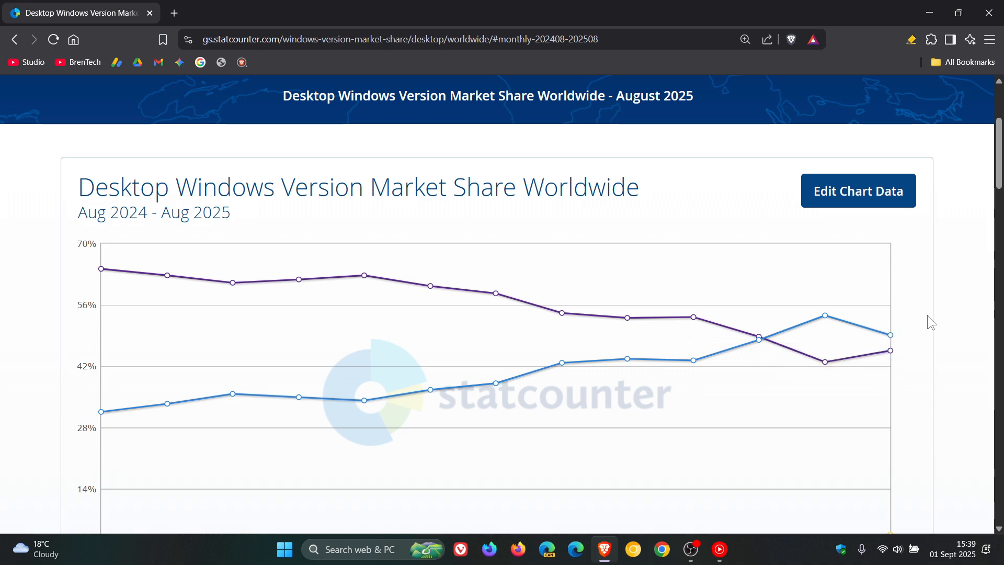
scroll("down", 3)
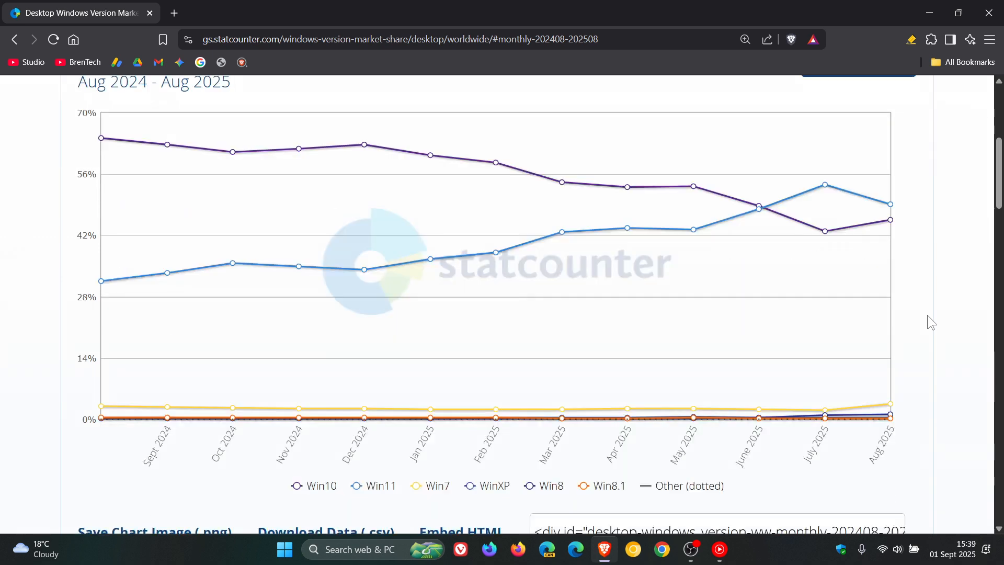
scroll("down", 3)
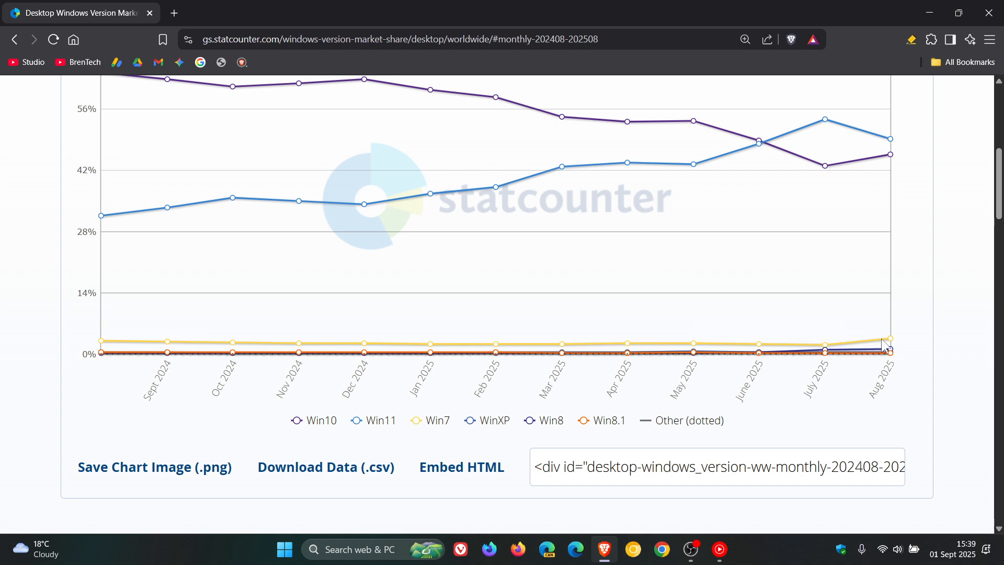
mouse_move(887, 341)
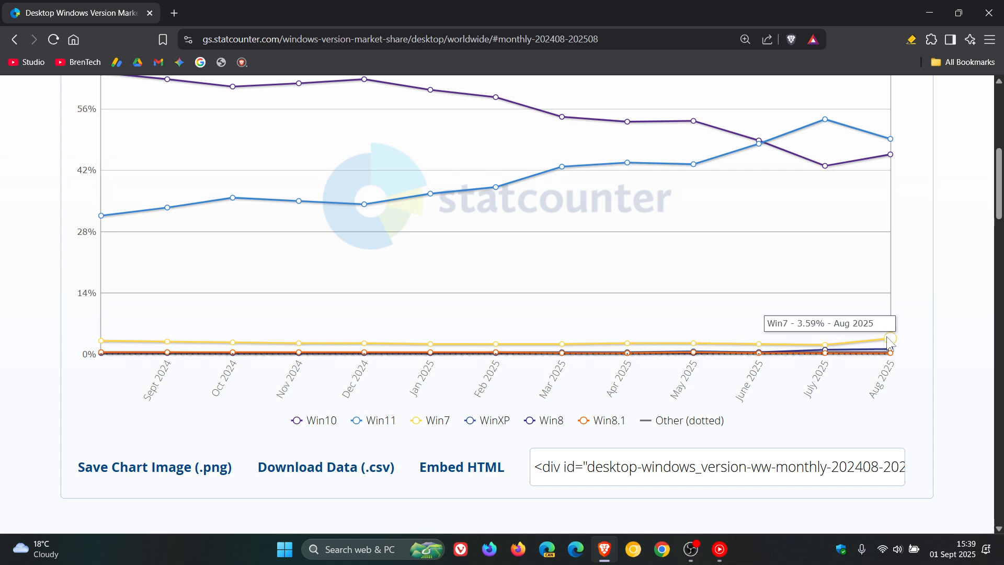
mouse_move(956, 316)
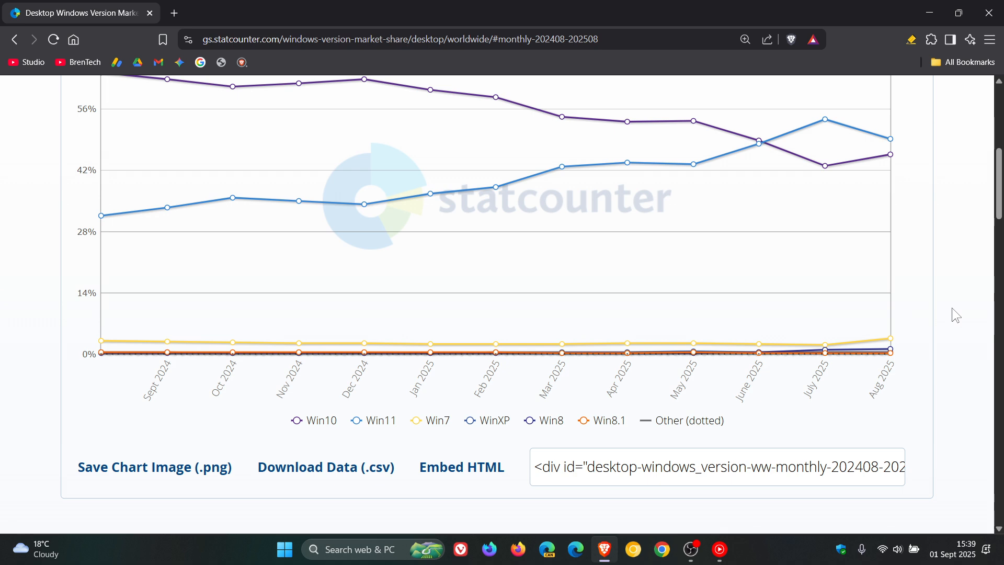
scroll("up", 3)
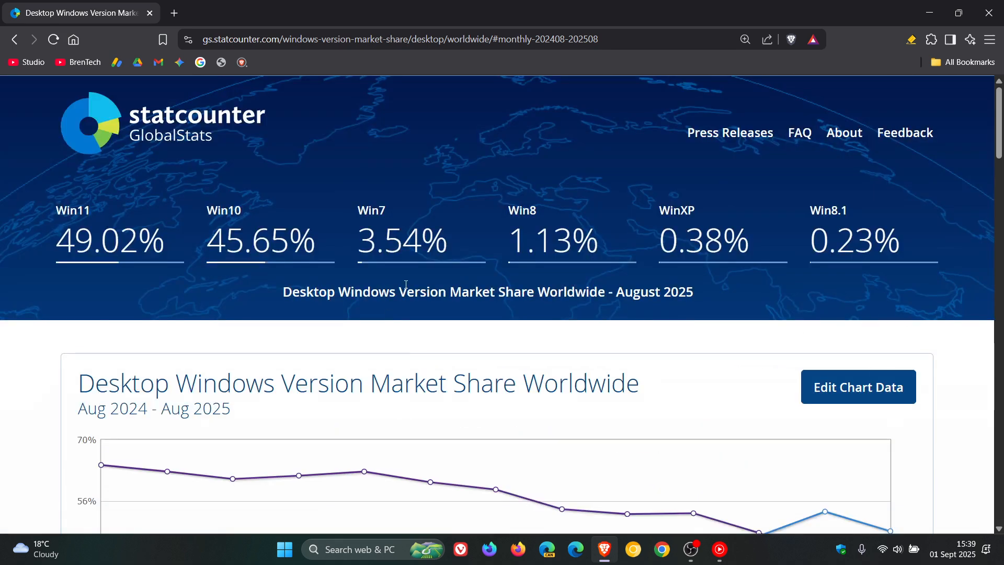
mouse_move(232, 299)
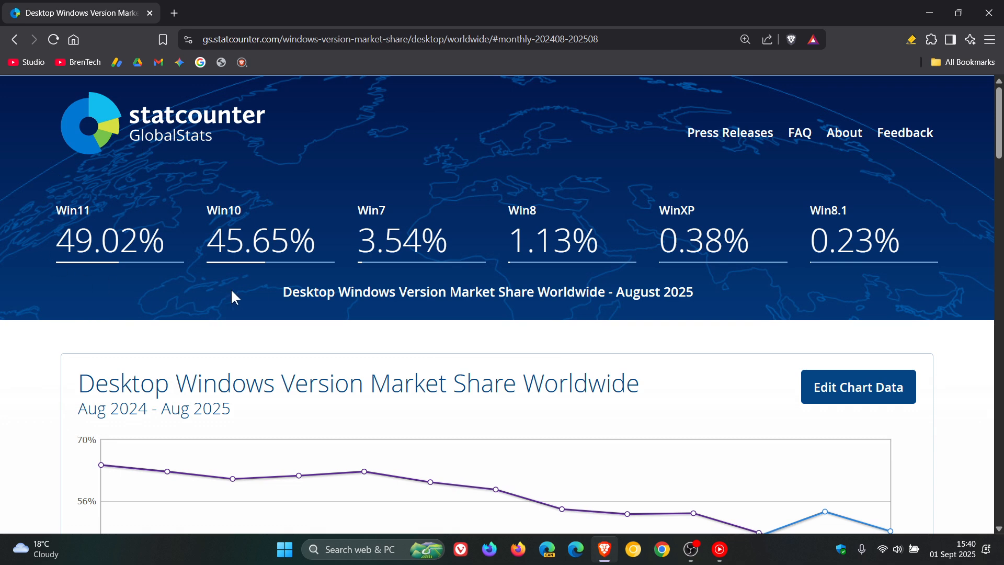
mouse_move(457, 280)
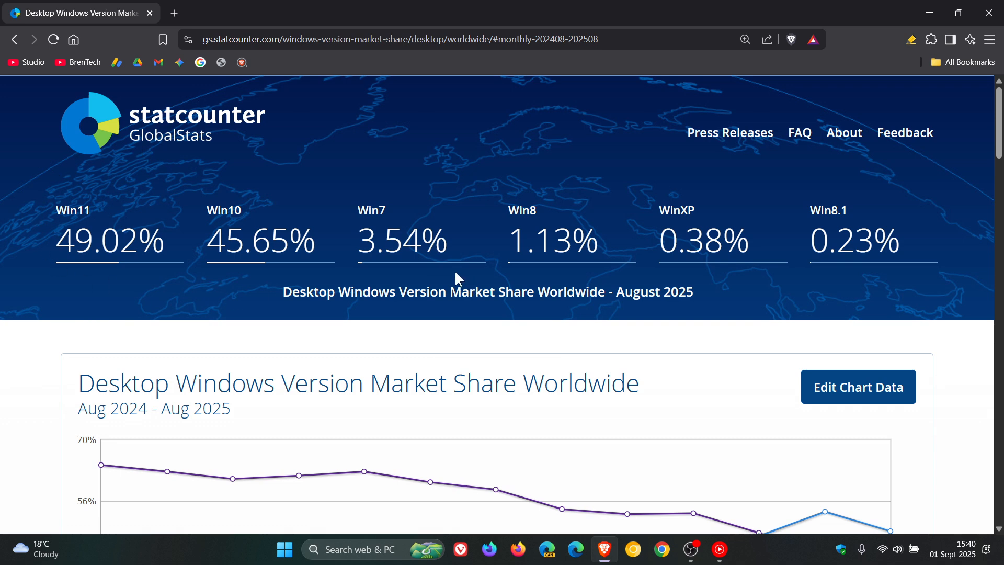
mouse_move(949, 234)
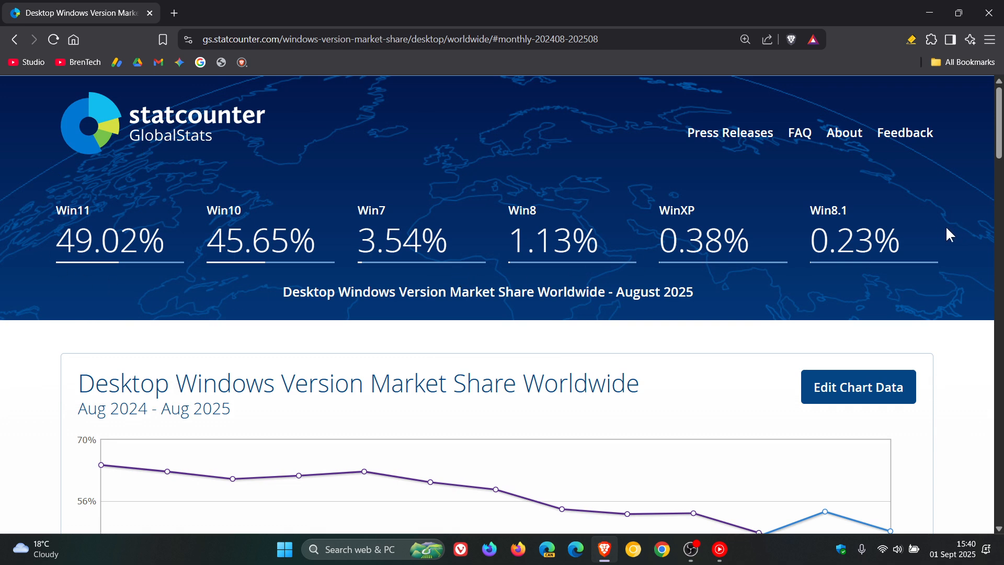